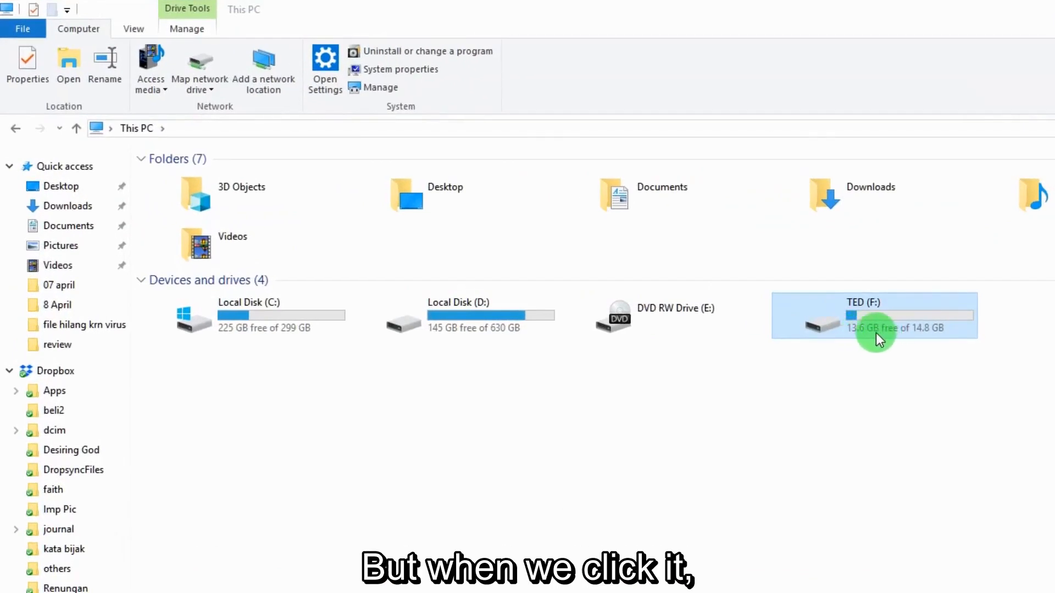
# Open the TED (F:) USB drive from This PC
pyautogui.doubleClick(875, 315)
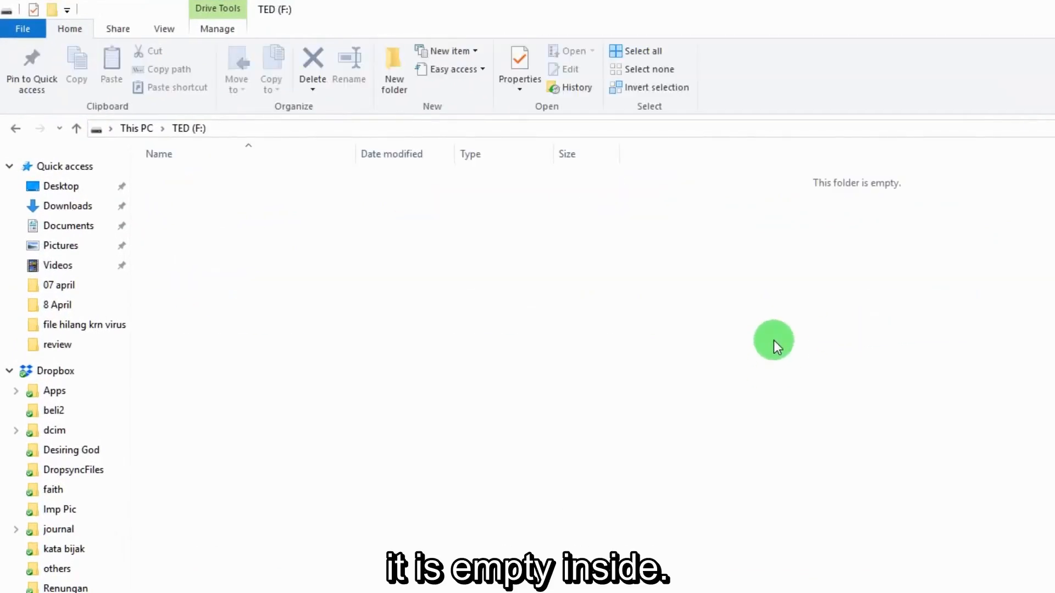
pyautogui.moveTo(241, 228)
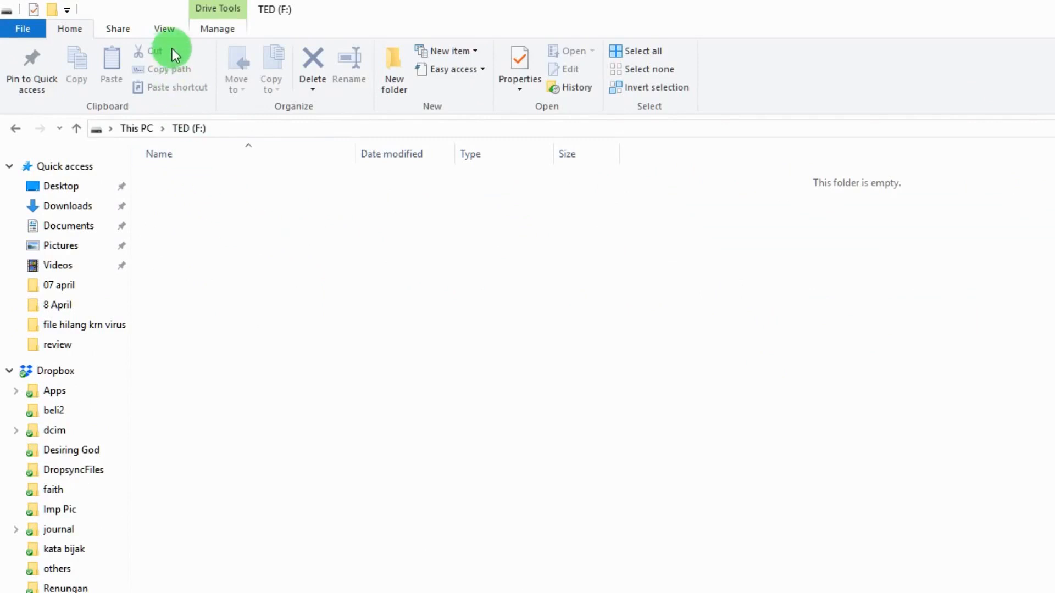
# Turn on 'Show hidden files, folders, and drives' in Folder Options
pyautogui.click(164, 28)
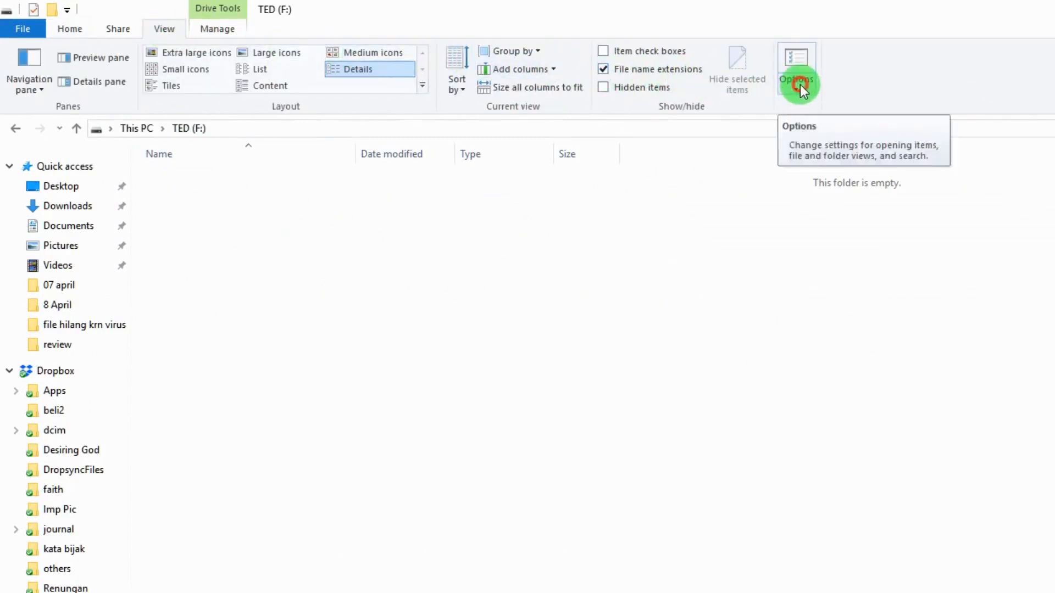
pyautogui.click(797, 67)
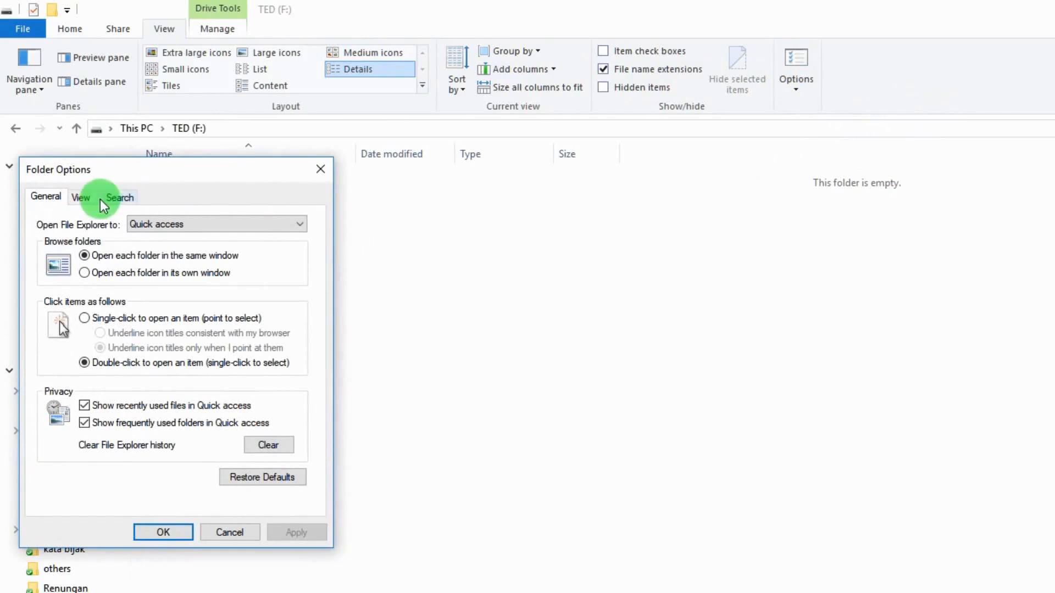
pyautogui.click(80, 198)
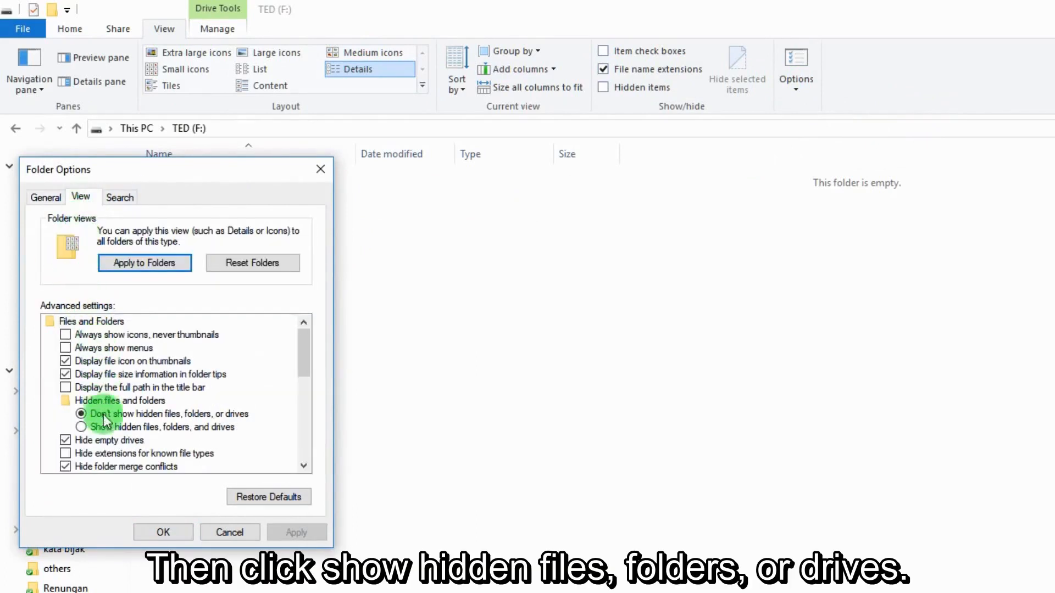
pyautogui.click(81, 427)
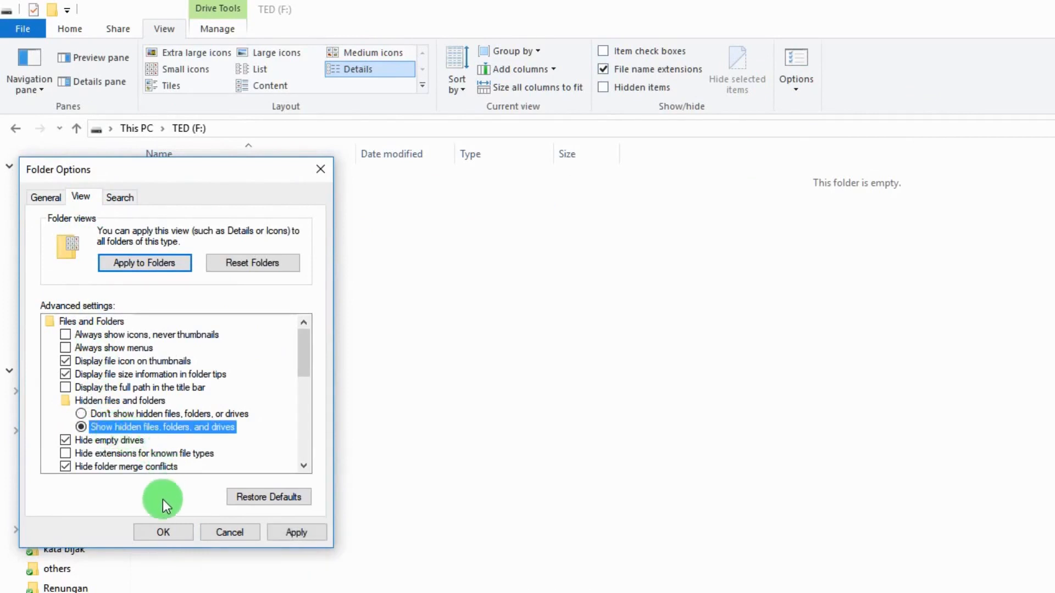
pyautogui.click(162, 533)
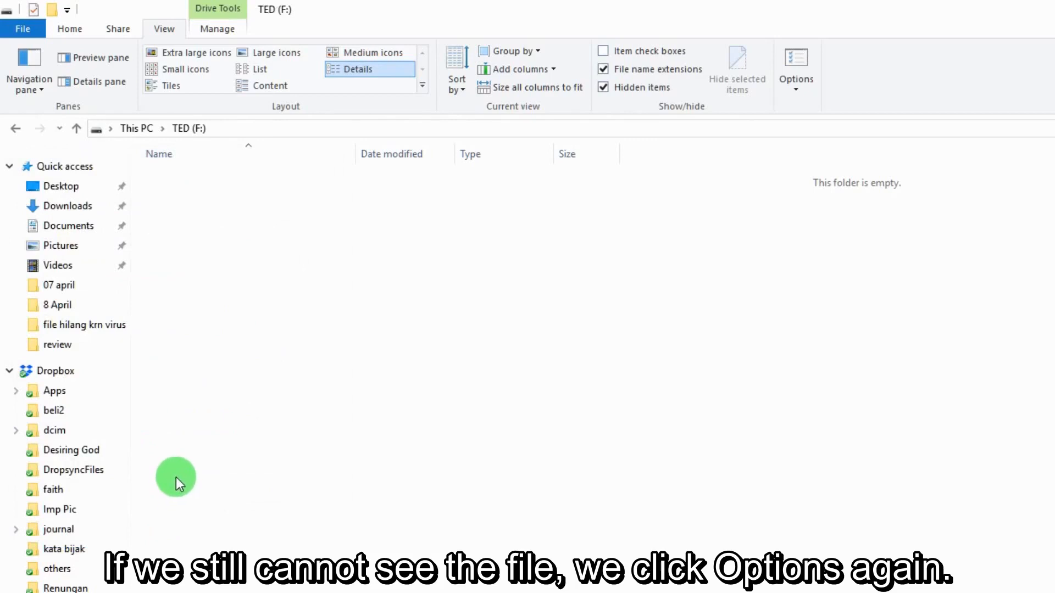
pyautogui.moveTo(337, 197)
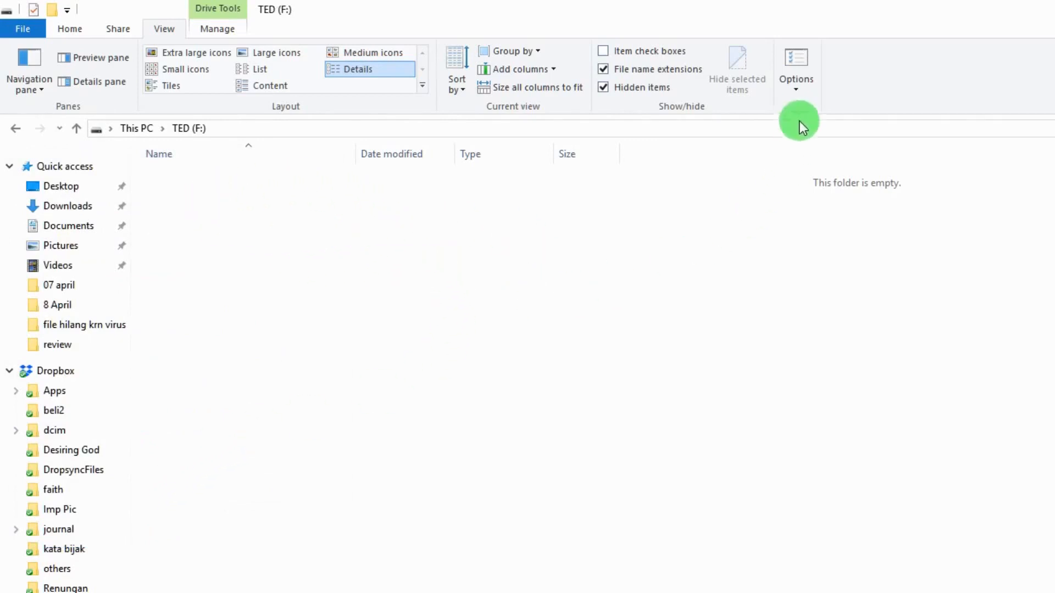
# Uncheck 'Hide protected operating system files' in Folder Options and confirm the warning
pyautogui.click(797, 67)
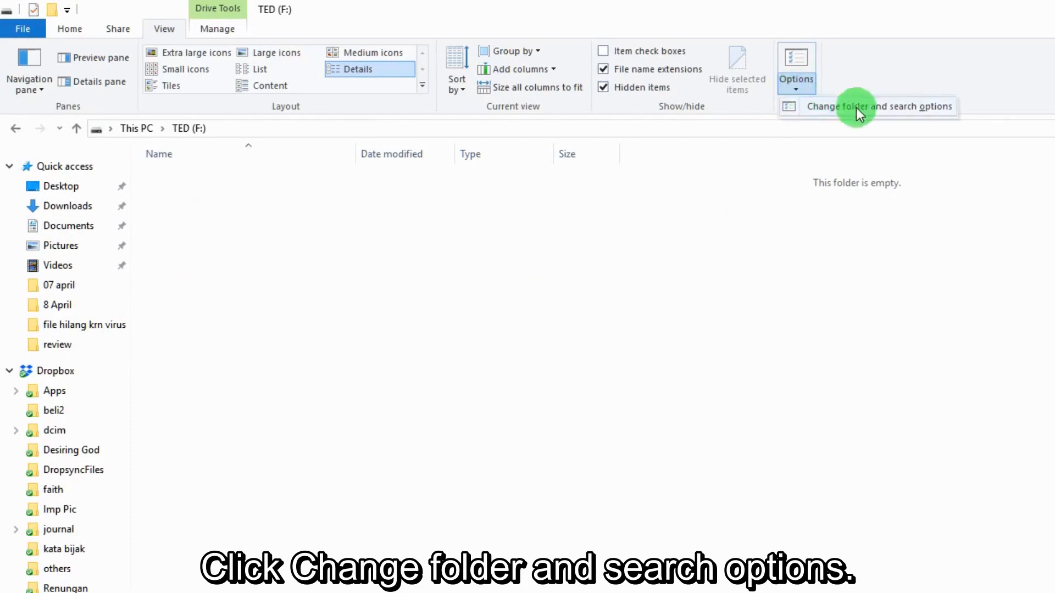
pyautogui.click(880, 106)
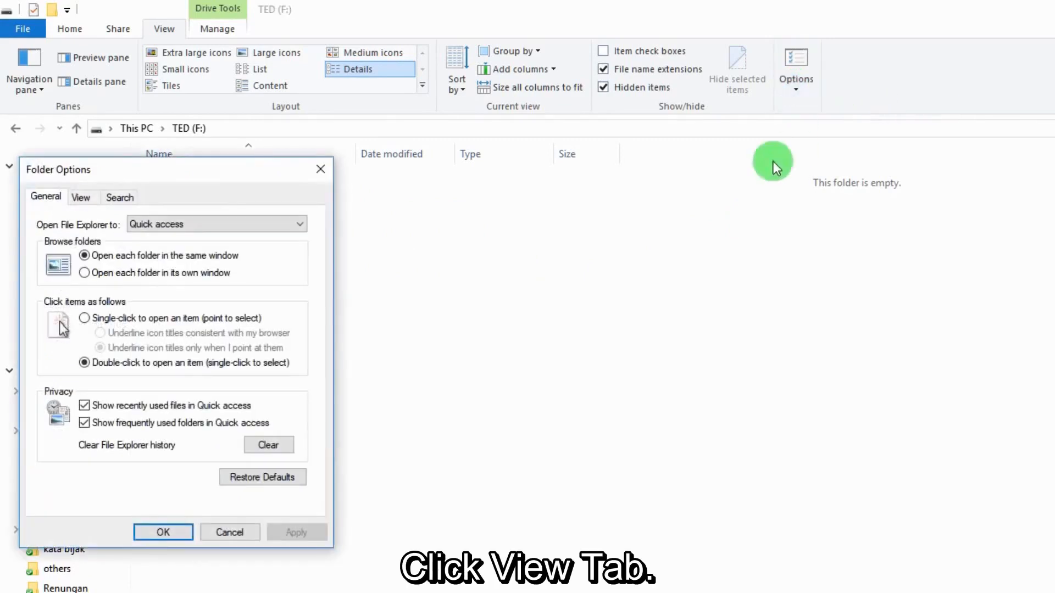
pyautogui.click(80, 197)
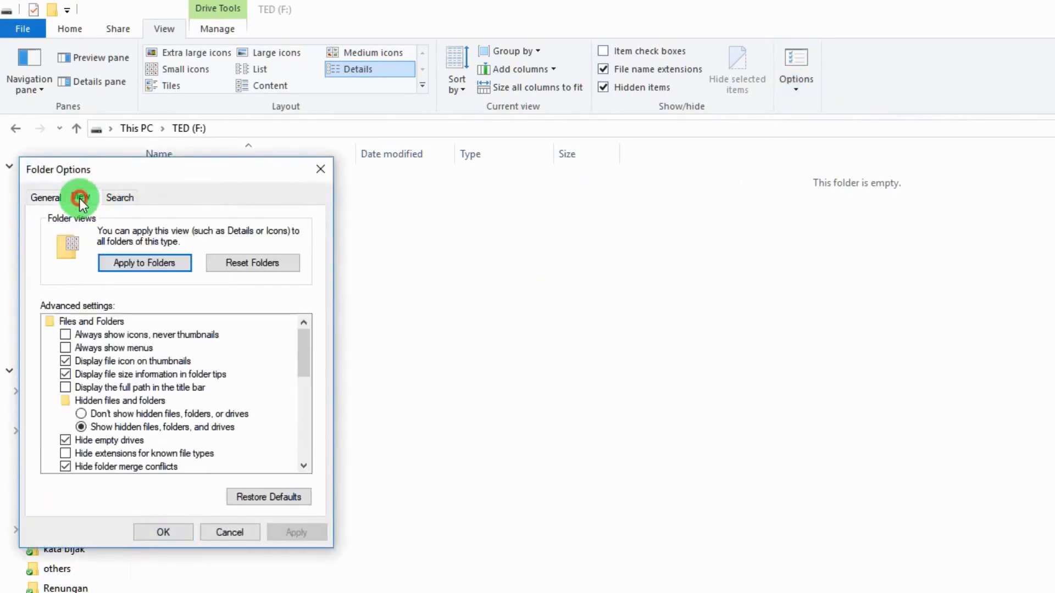
pyautogui.click(80, 197)
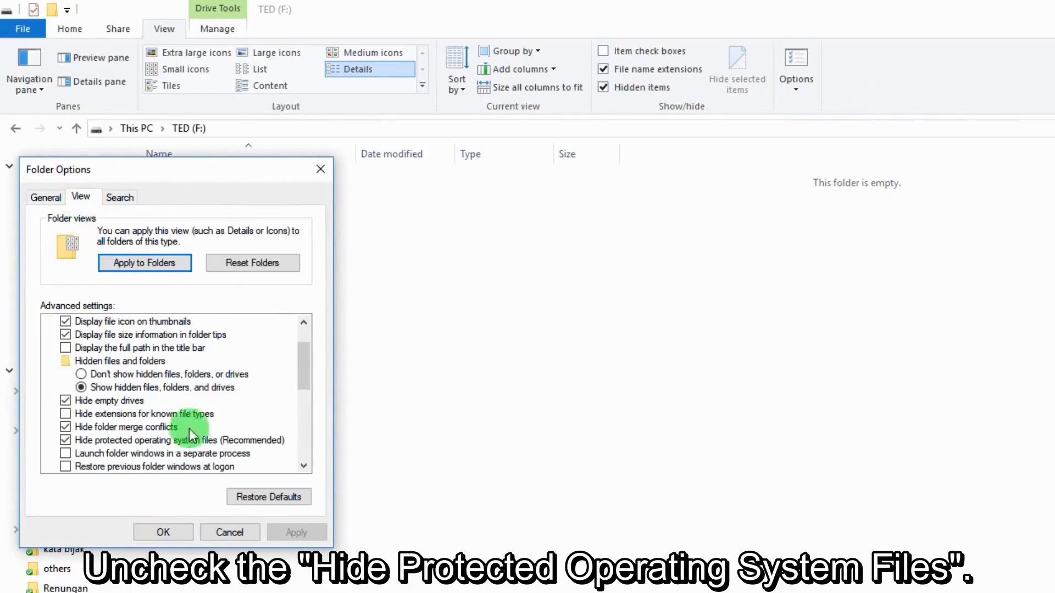
pyautogui.click(66, 441)
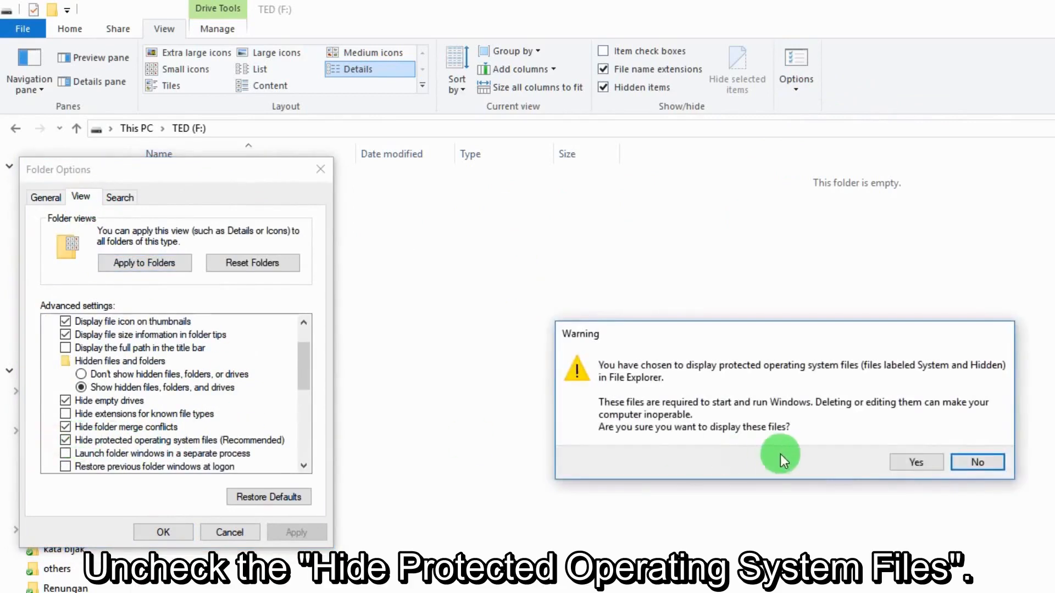
pyautogui.click(916, 462)
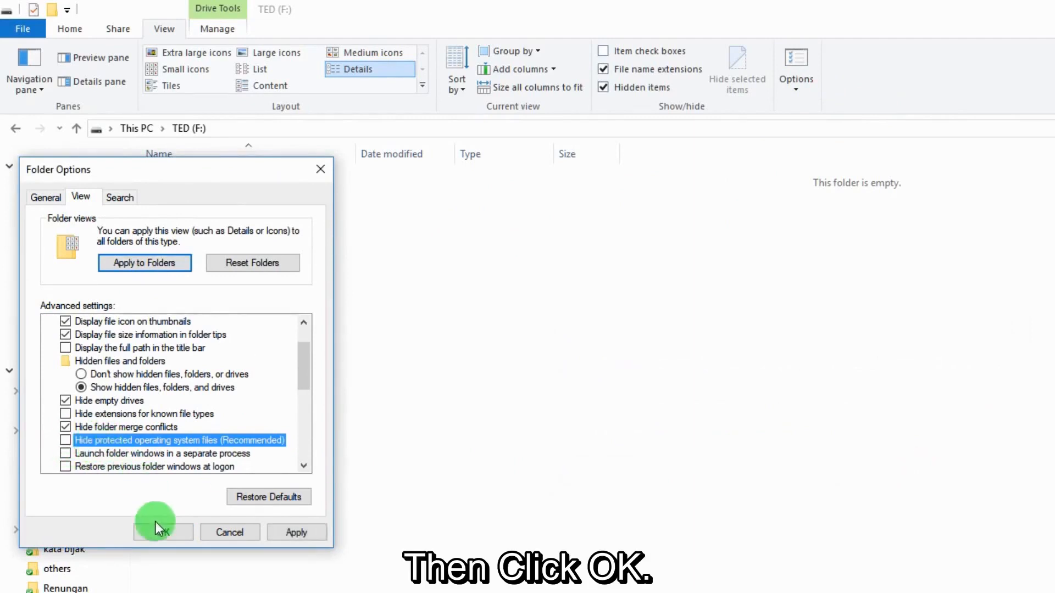
pyautogui.click(162, 532)
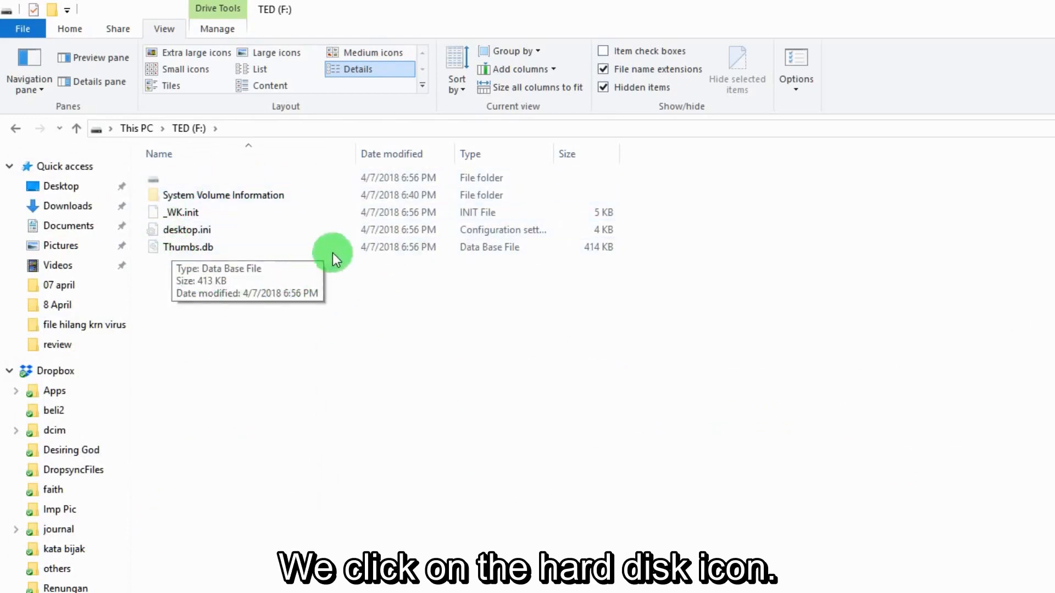
# Copy the z-mine folder from the unnamed folder to the TED (F:) root
pyautogui.click(188, 178)
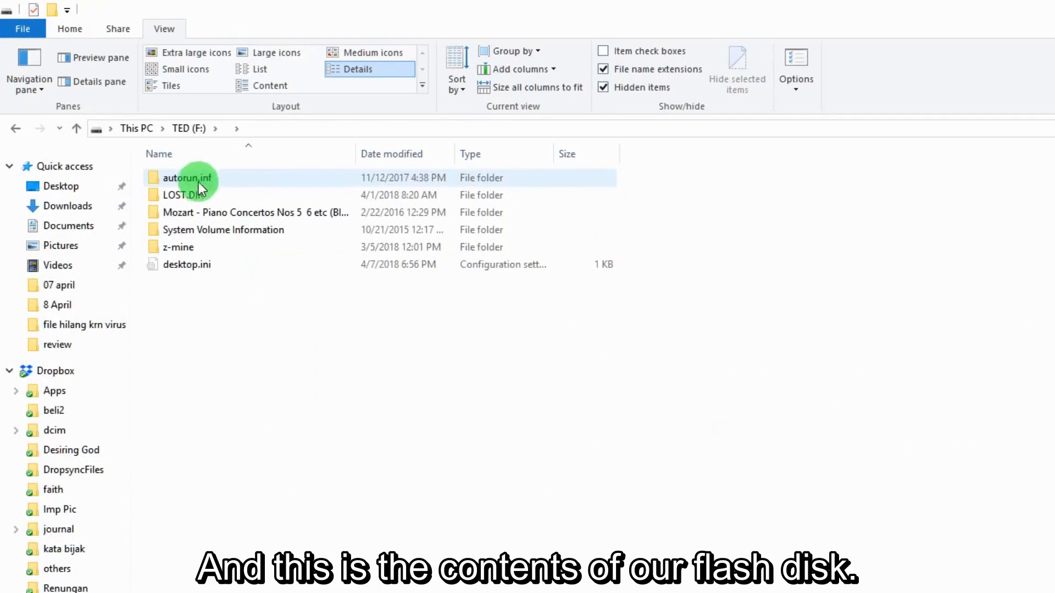
pyautogui.moveTo(178, 247)
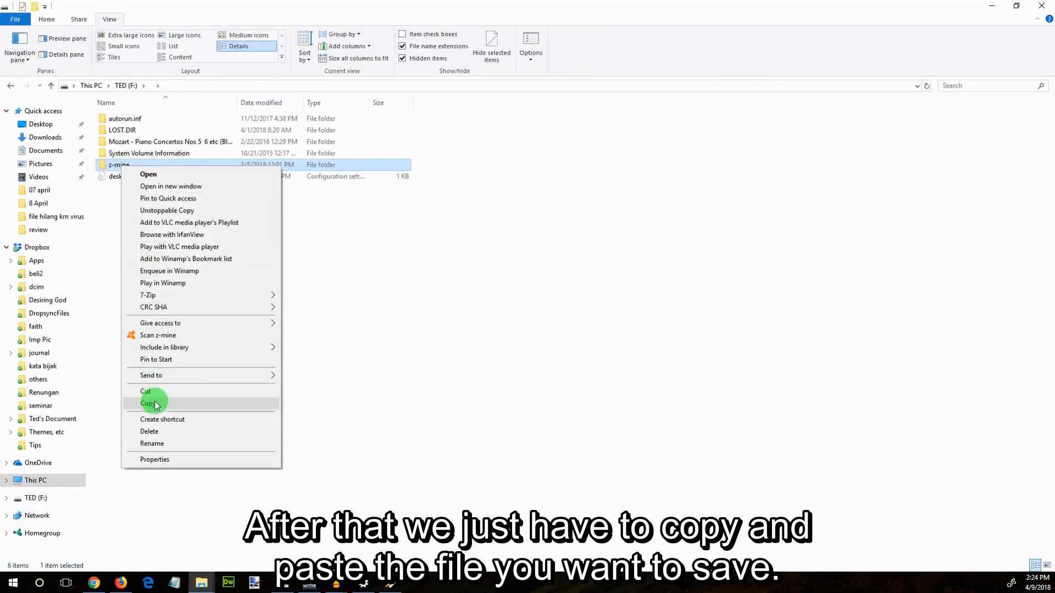
pyautogui.click(147, 403)
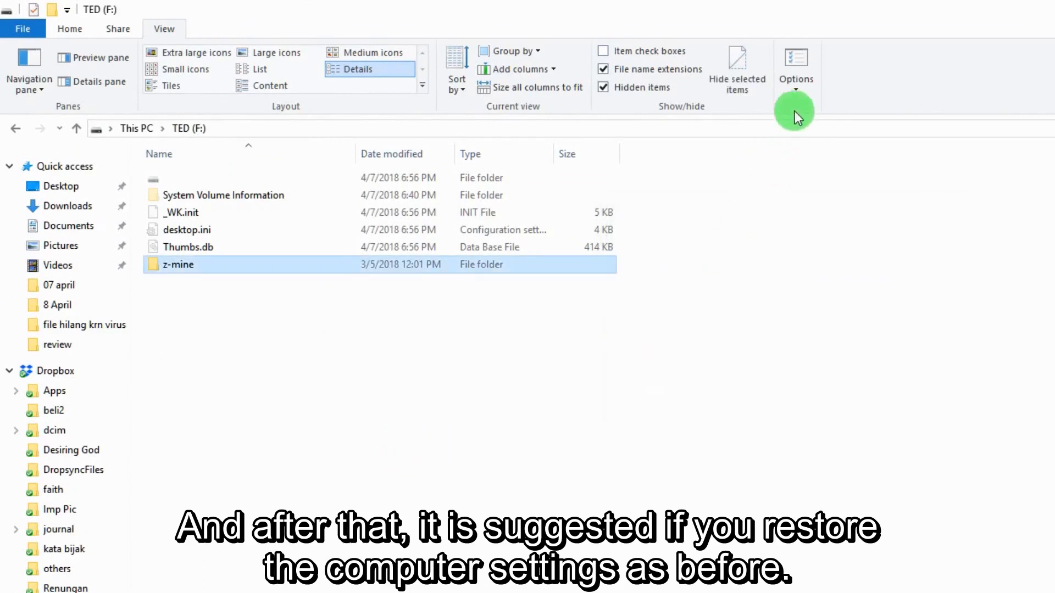
# Re-enable 'Hide protected operating system files' in Folder Options
pyautogui.click(796, 67)
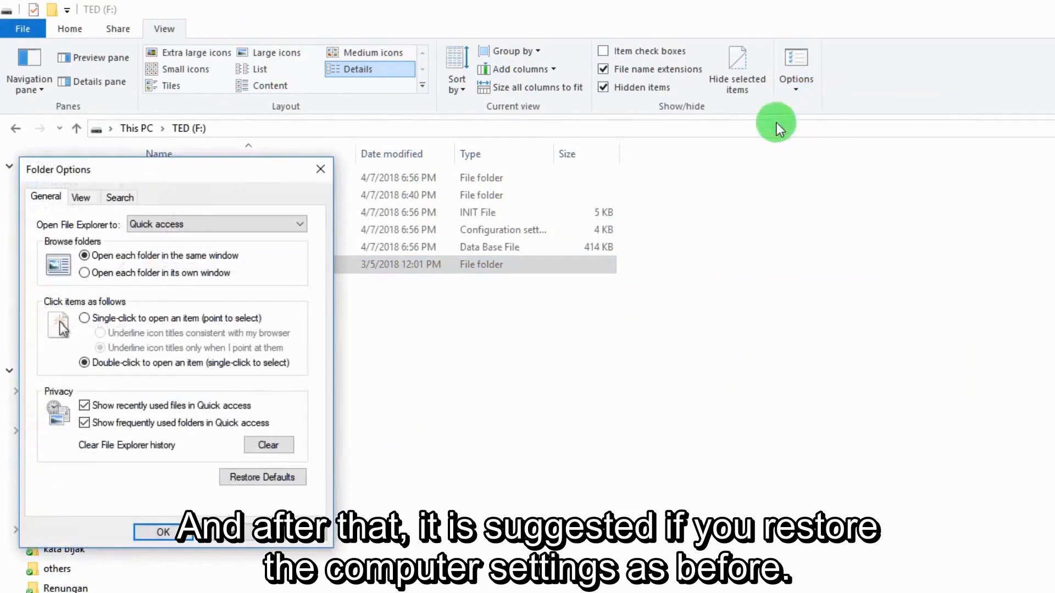
pyautogui.click(80, 197)
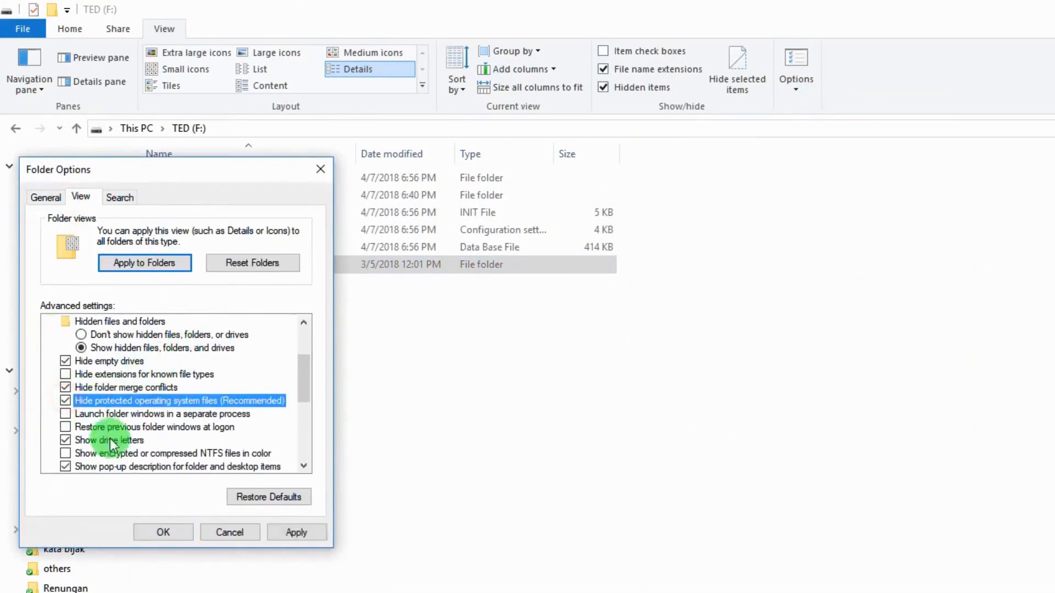
pyautogui.click(162, 533)
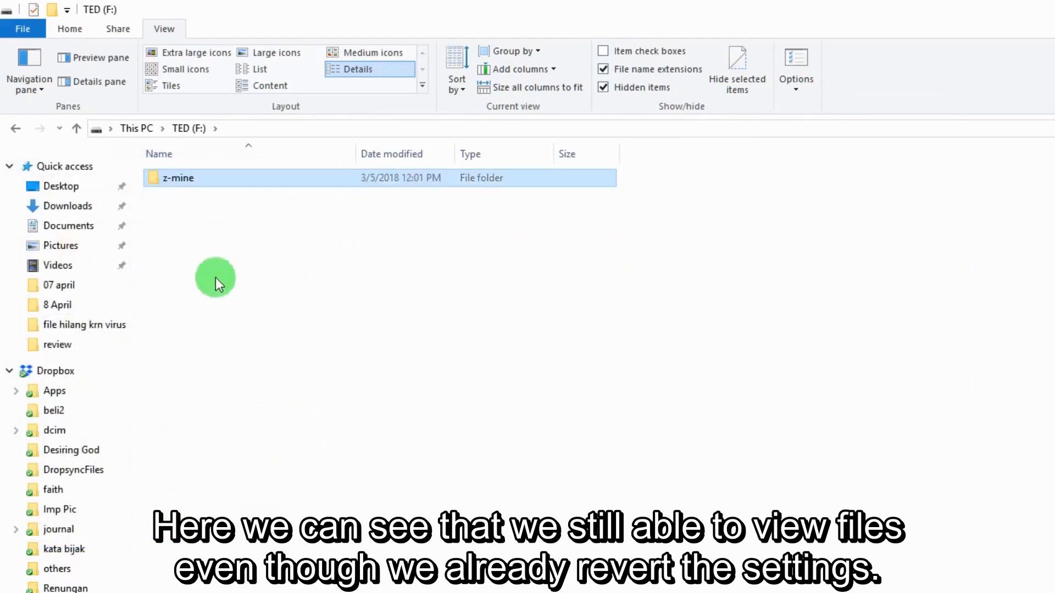
pyautogui.moveTo(237, 238)
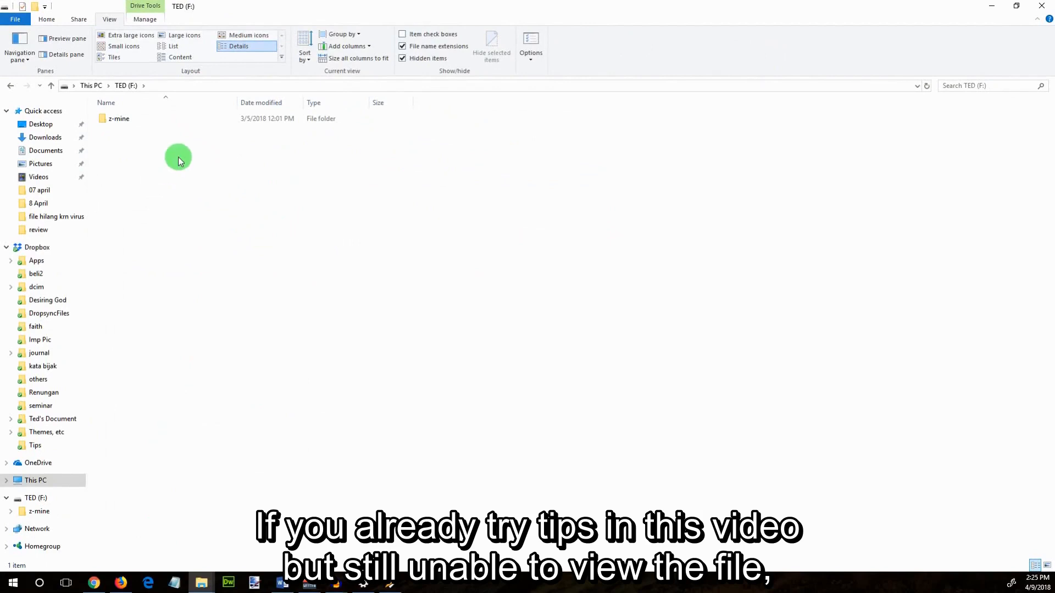
pyautogui.moveTo(362, 165)
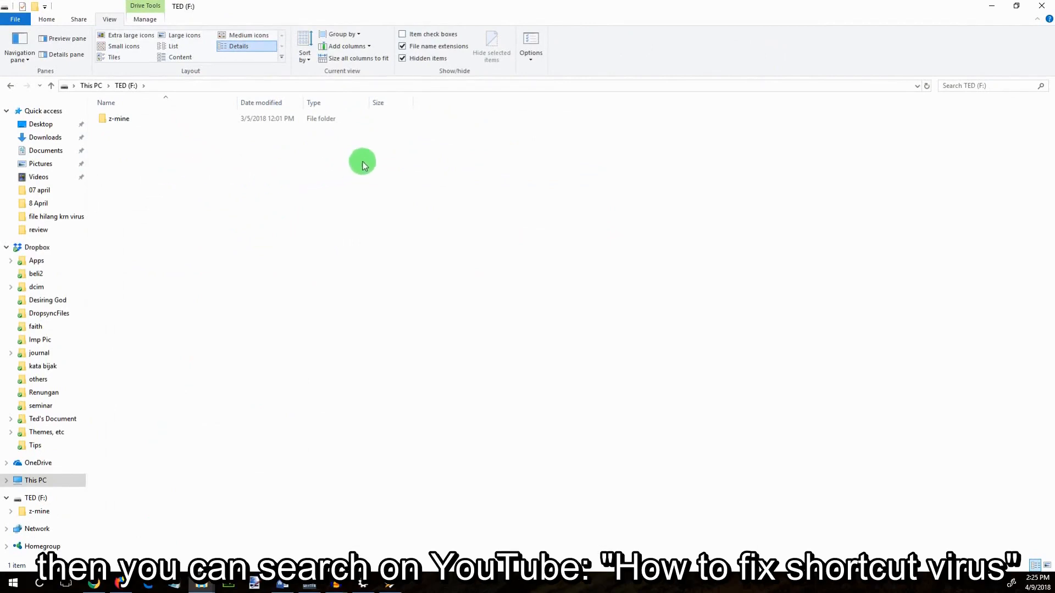
pyautogui.moveTo(169, 139)
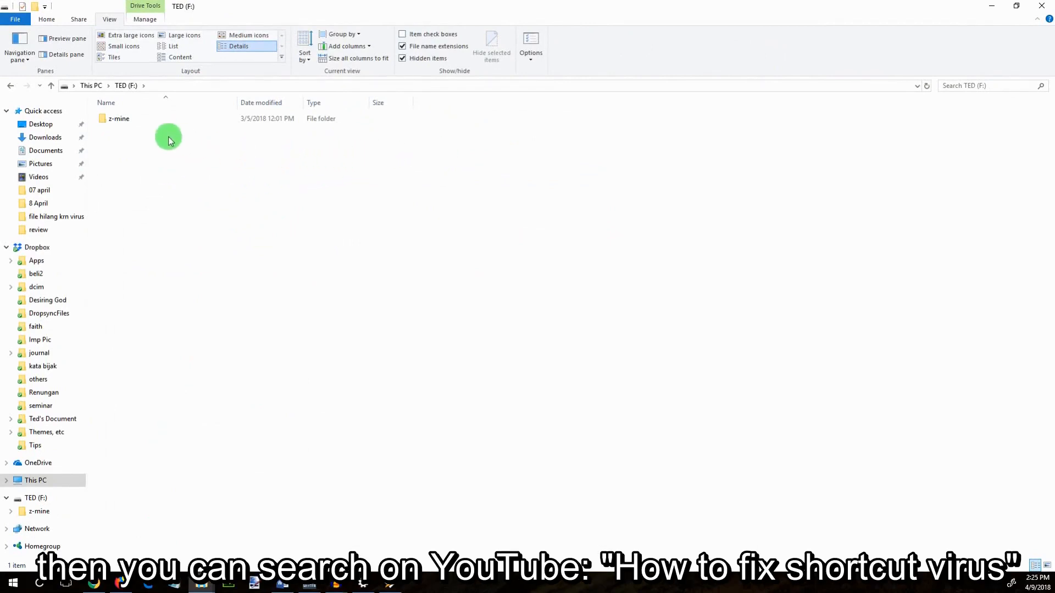
pyautogui.moveTo(231, 160)
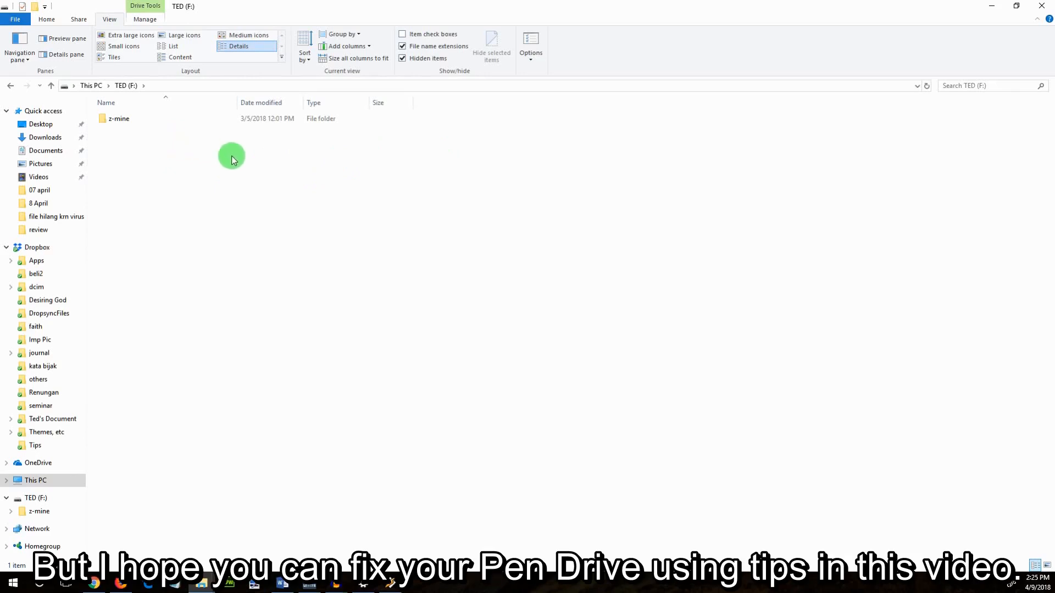
pyautogui.moveTo(261, 160)
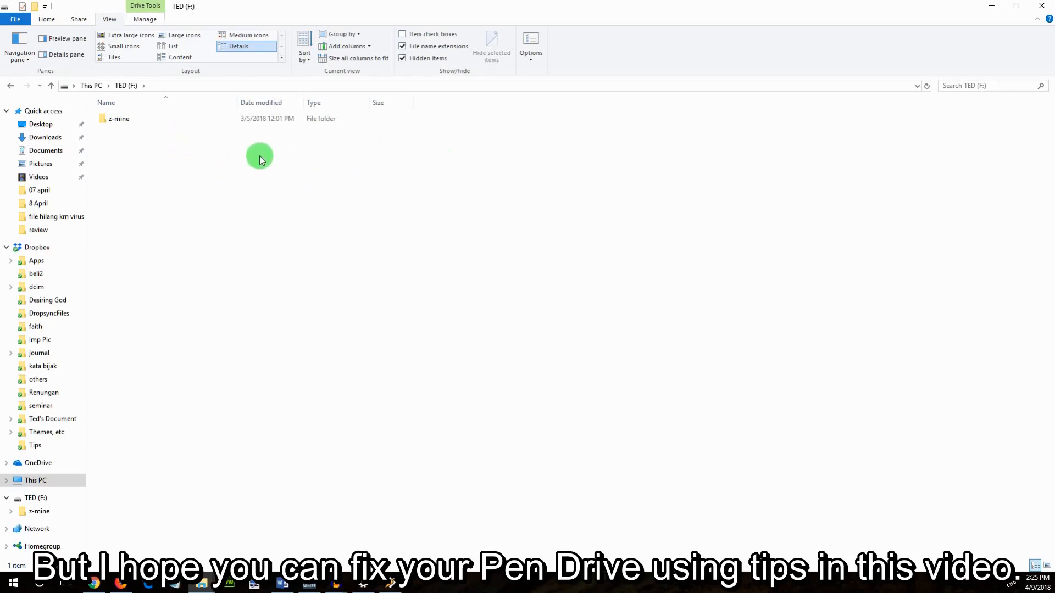